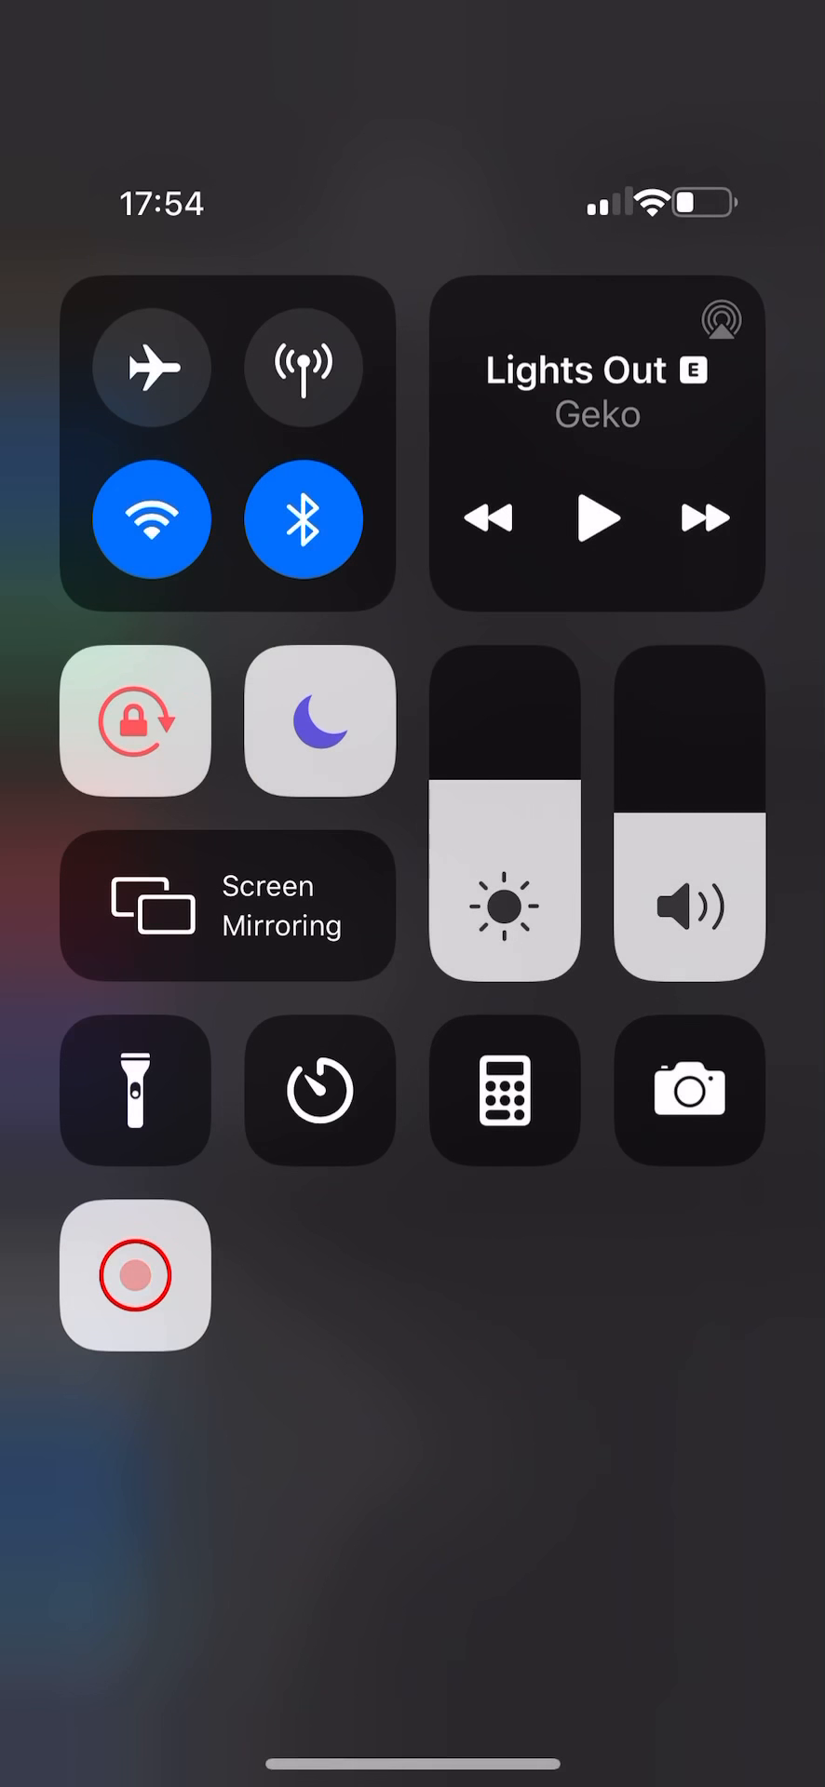
# Close Control Centre to return to the Settings main list
pyautogui.click(320, 1091)
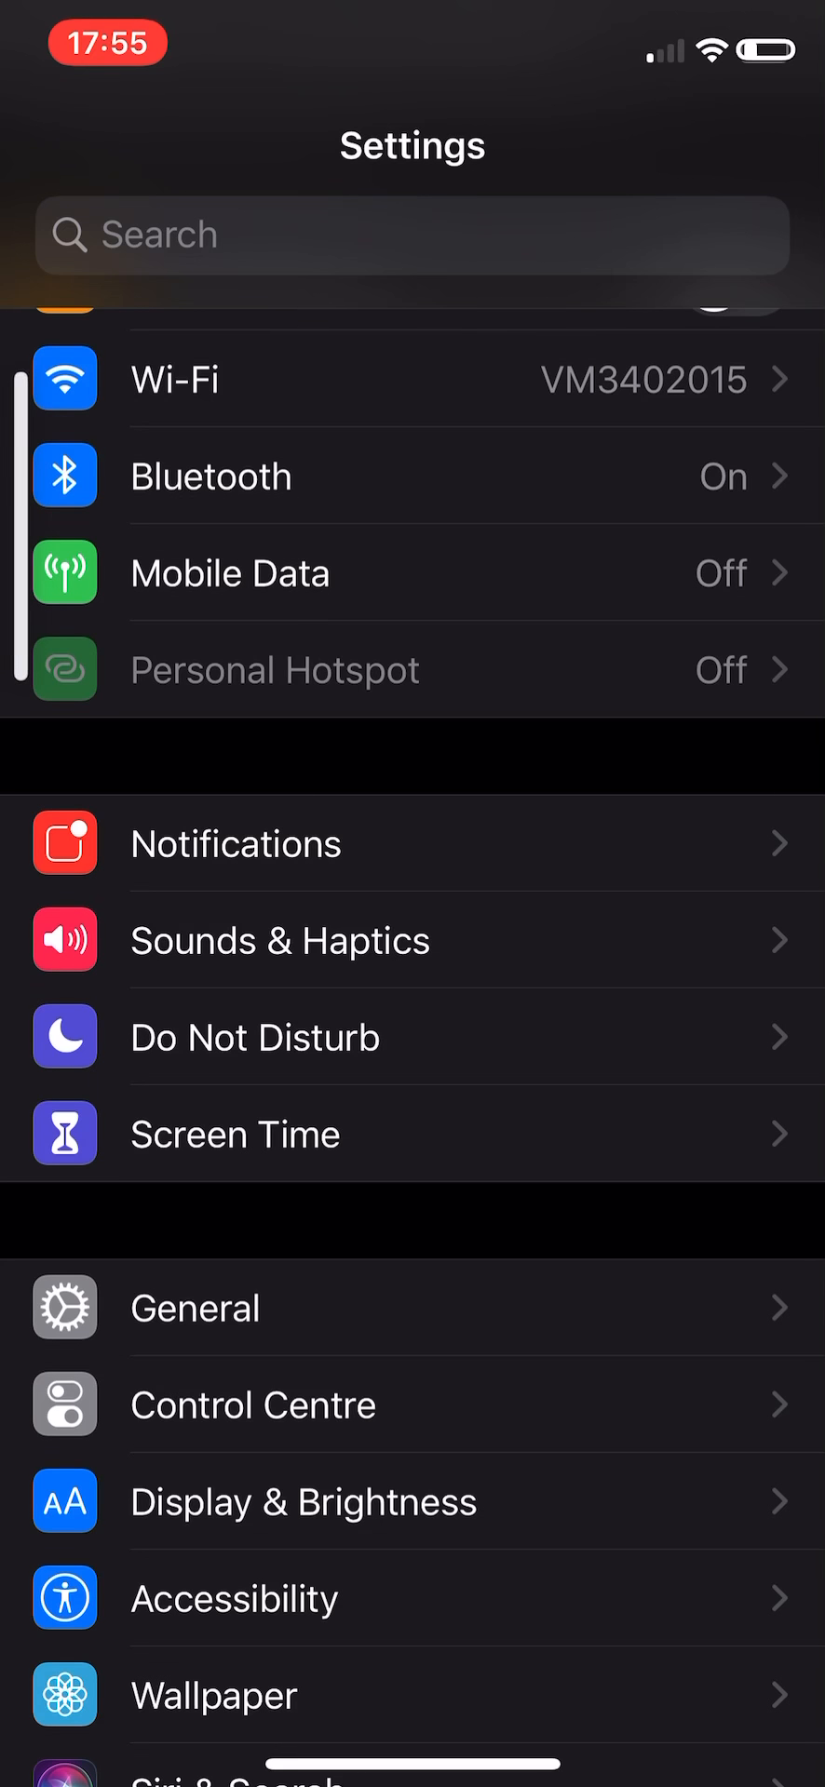
# Open Battery and review Last Charge Level, Battery Health and the battery level chart
pyautogui.click(411, 1307)
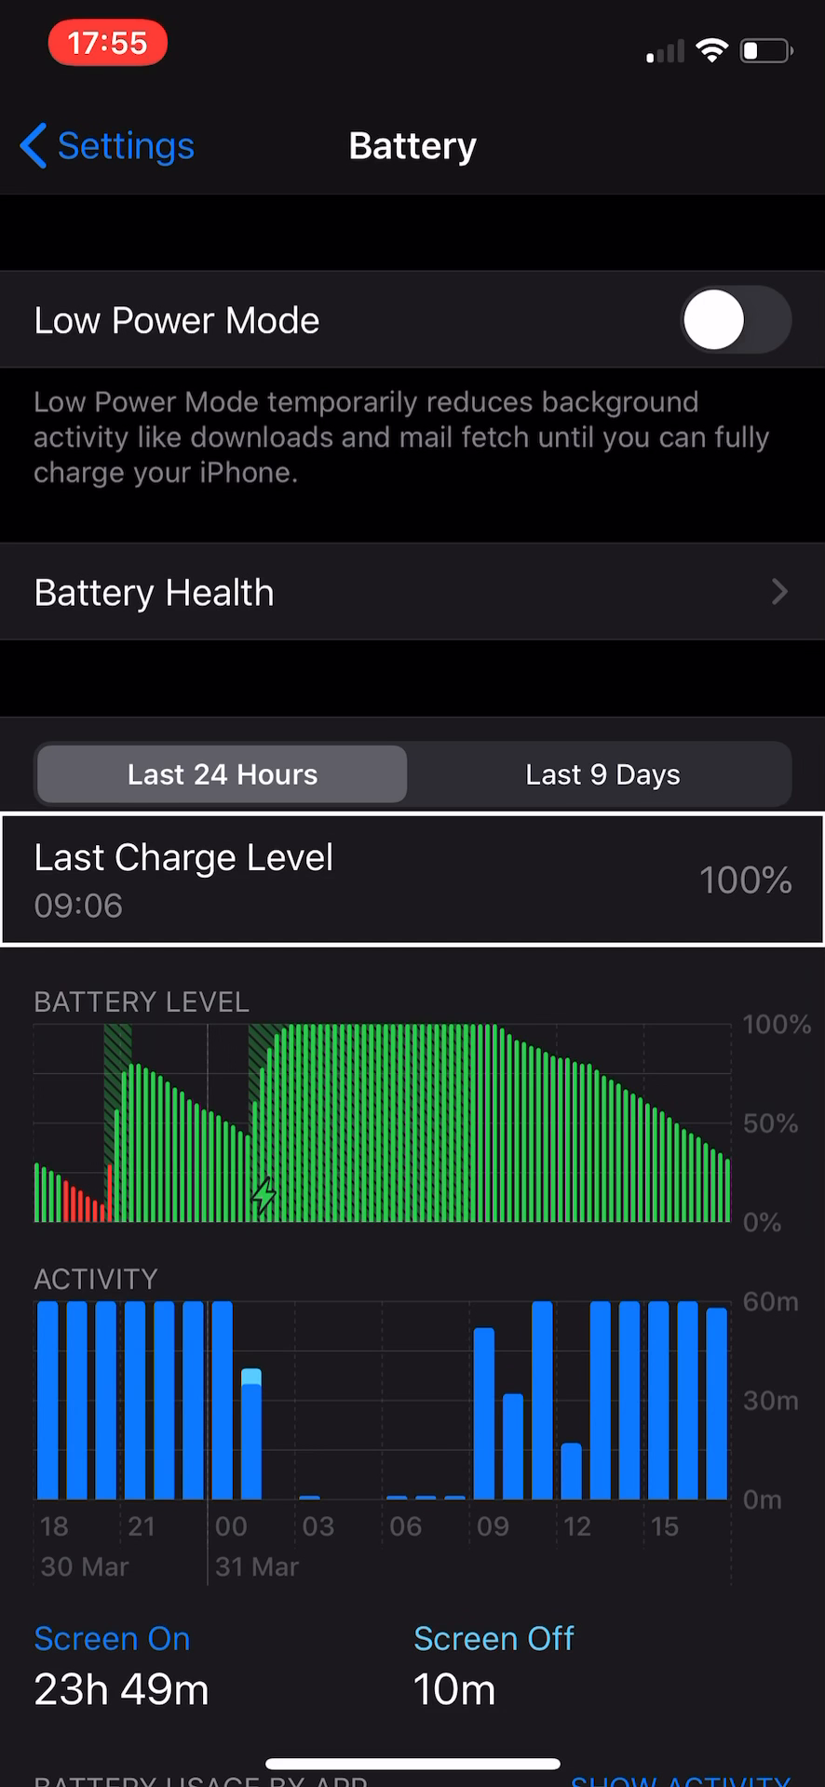
pyautogui.click(221, 773)
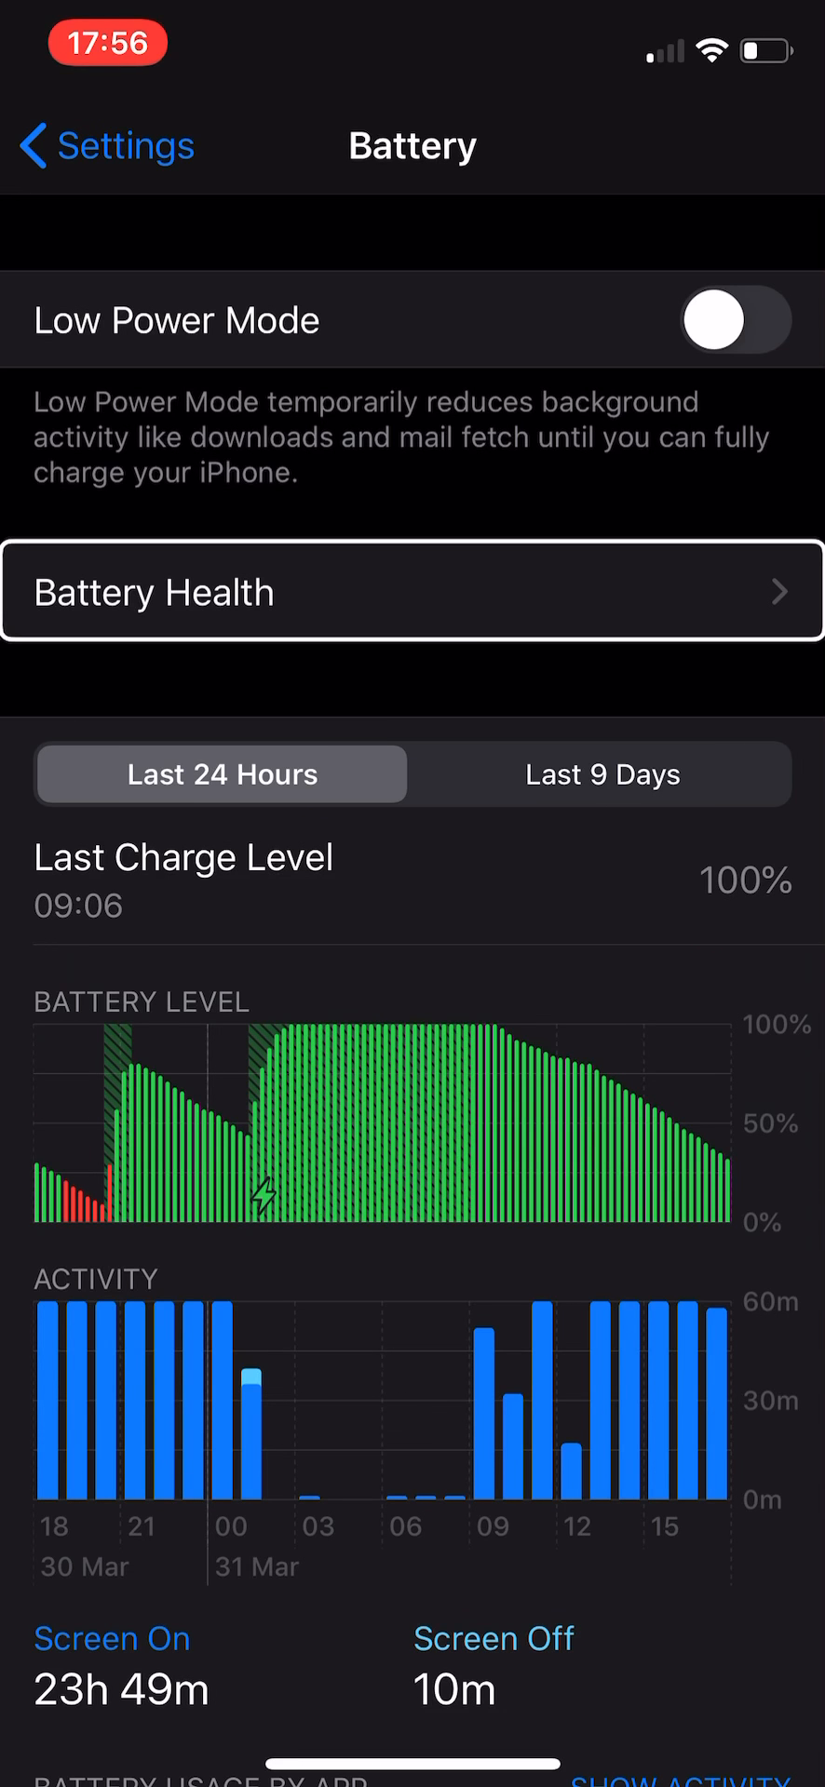
pyautogui.click(413, 591)
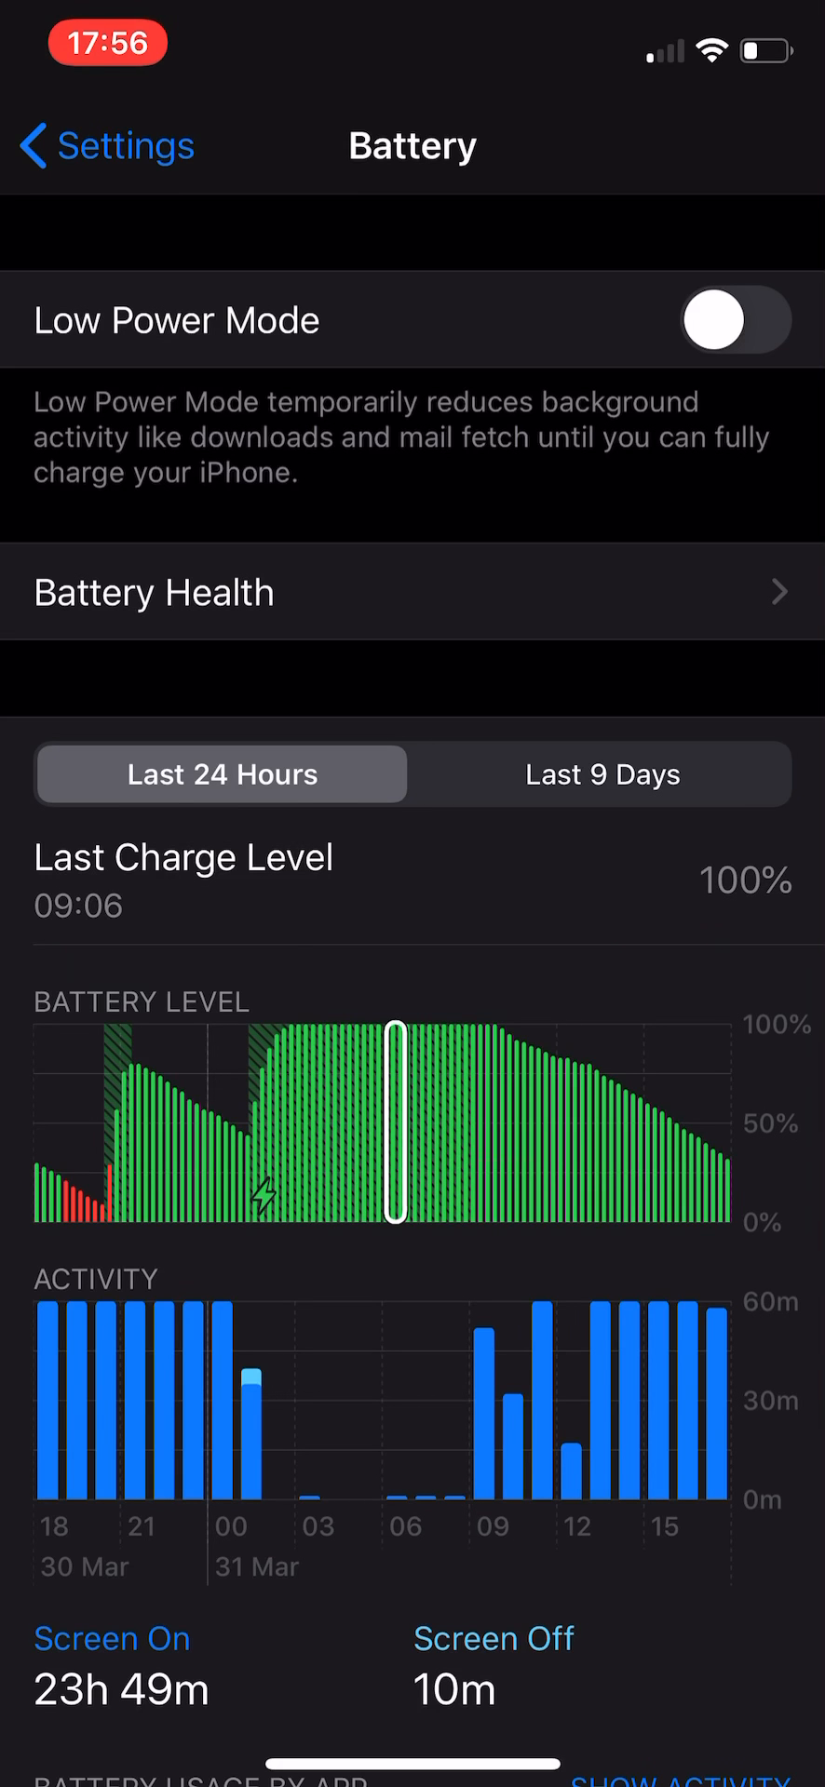
# Review Screen On and Screen Off times, then browse each app's on-screen activity list
pyautogui.moveTo(393, 1151); pyautogui.dragTo(667, 1151)
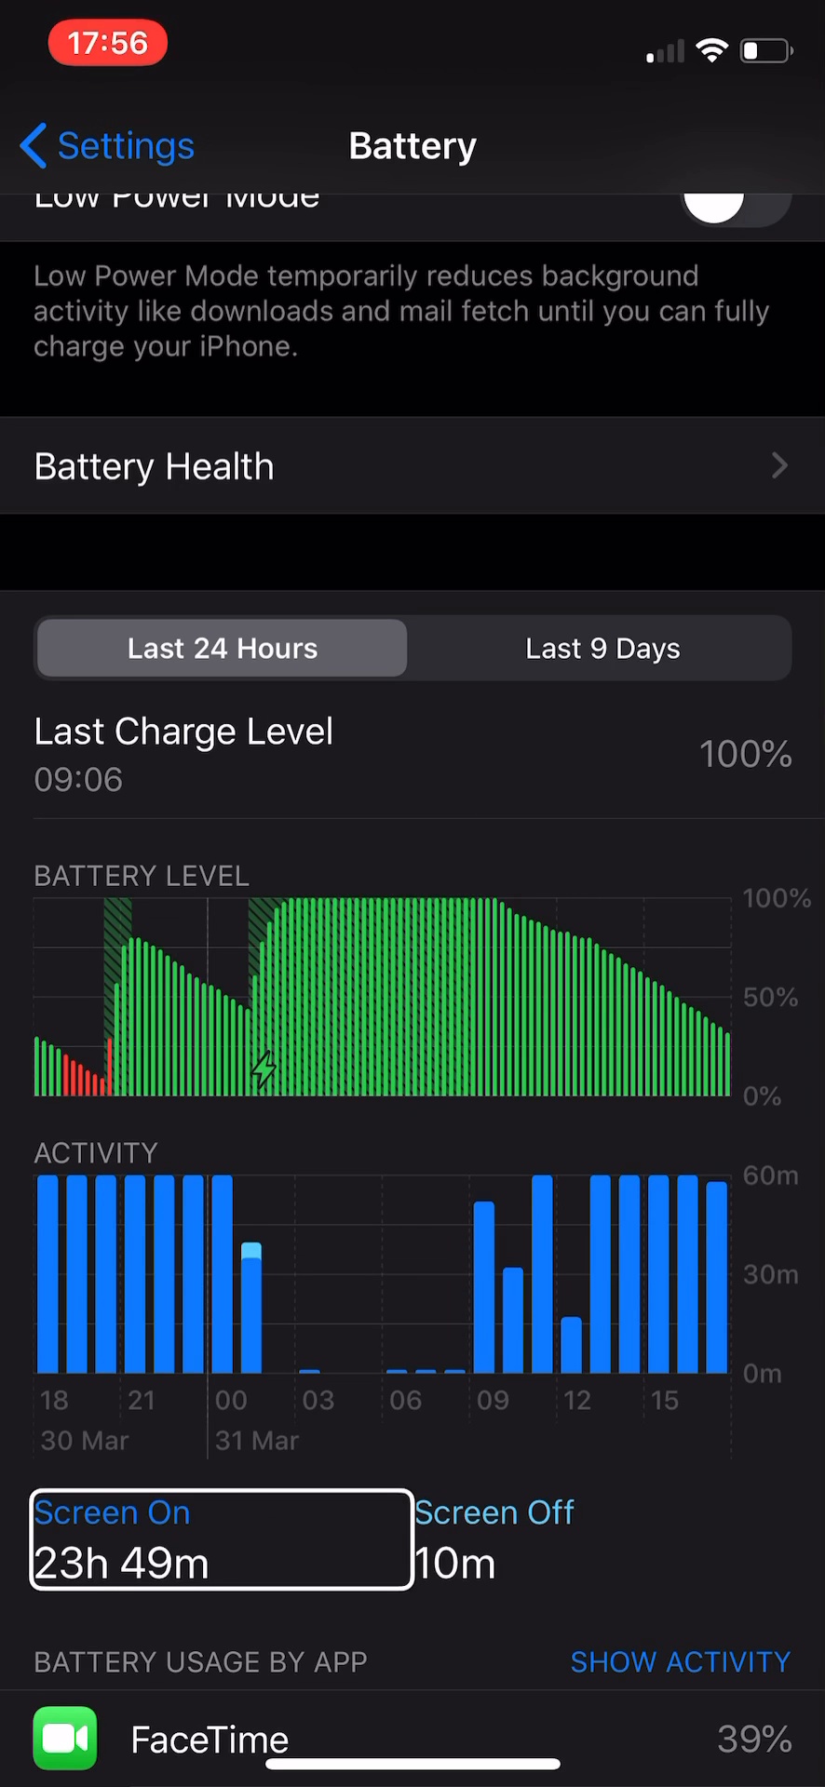
pyautogui.click(494, 1539)
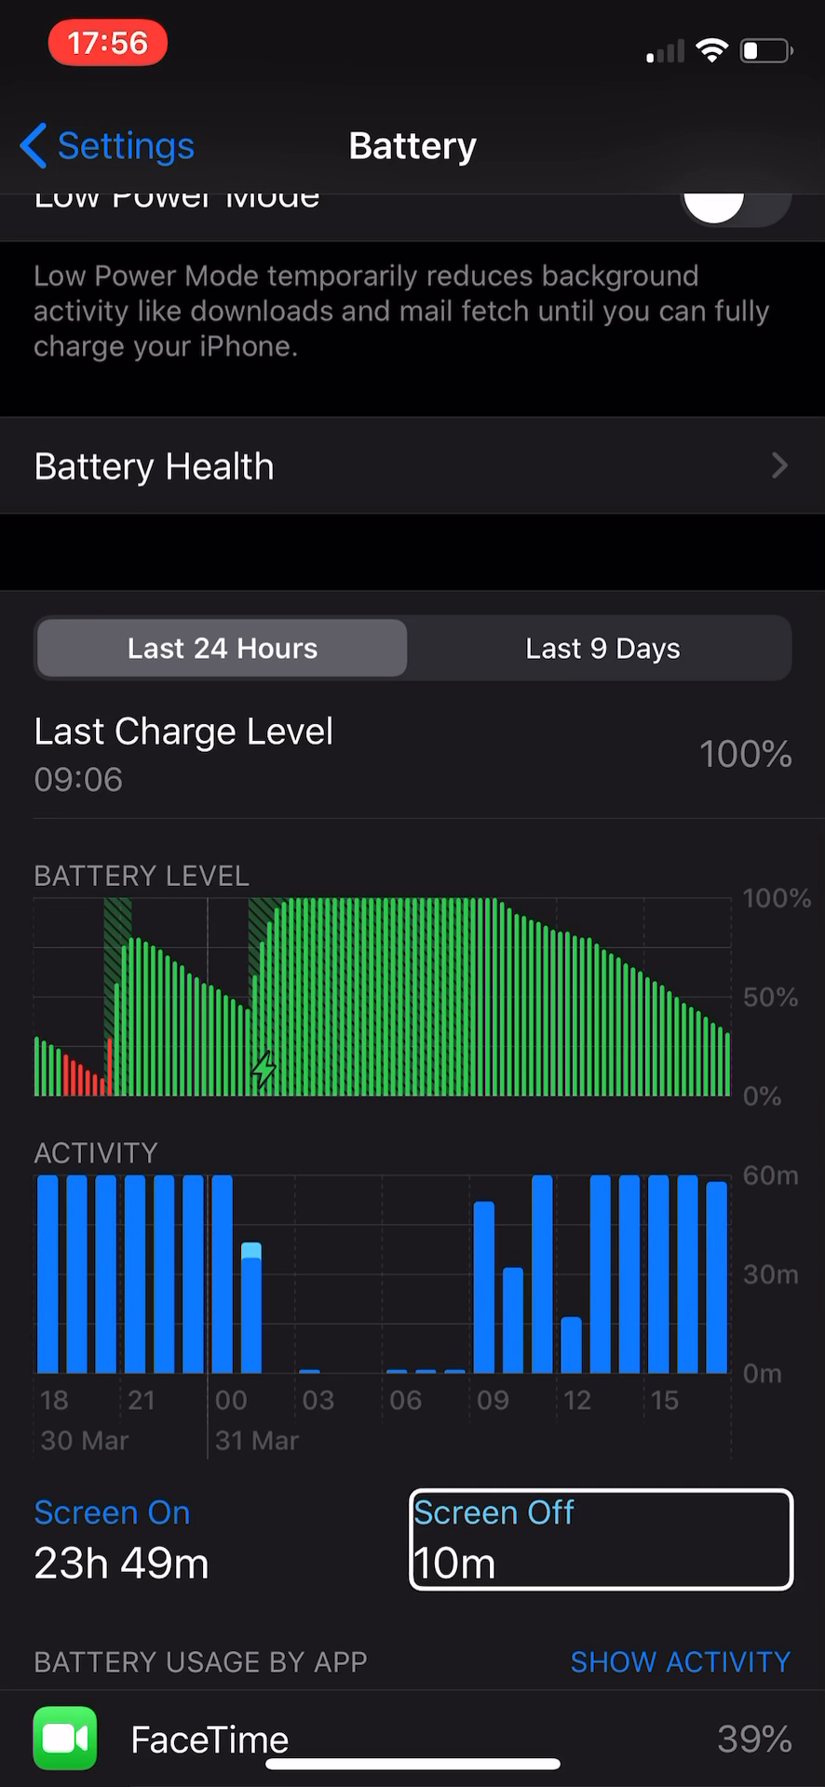
pyautogui.click(680, 1661)
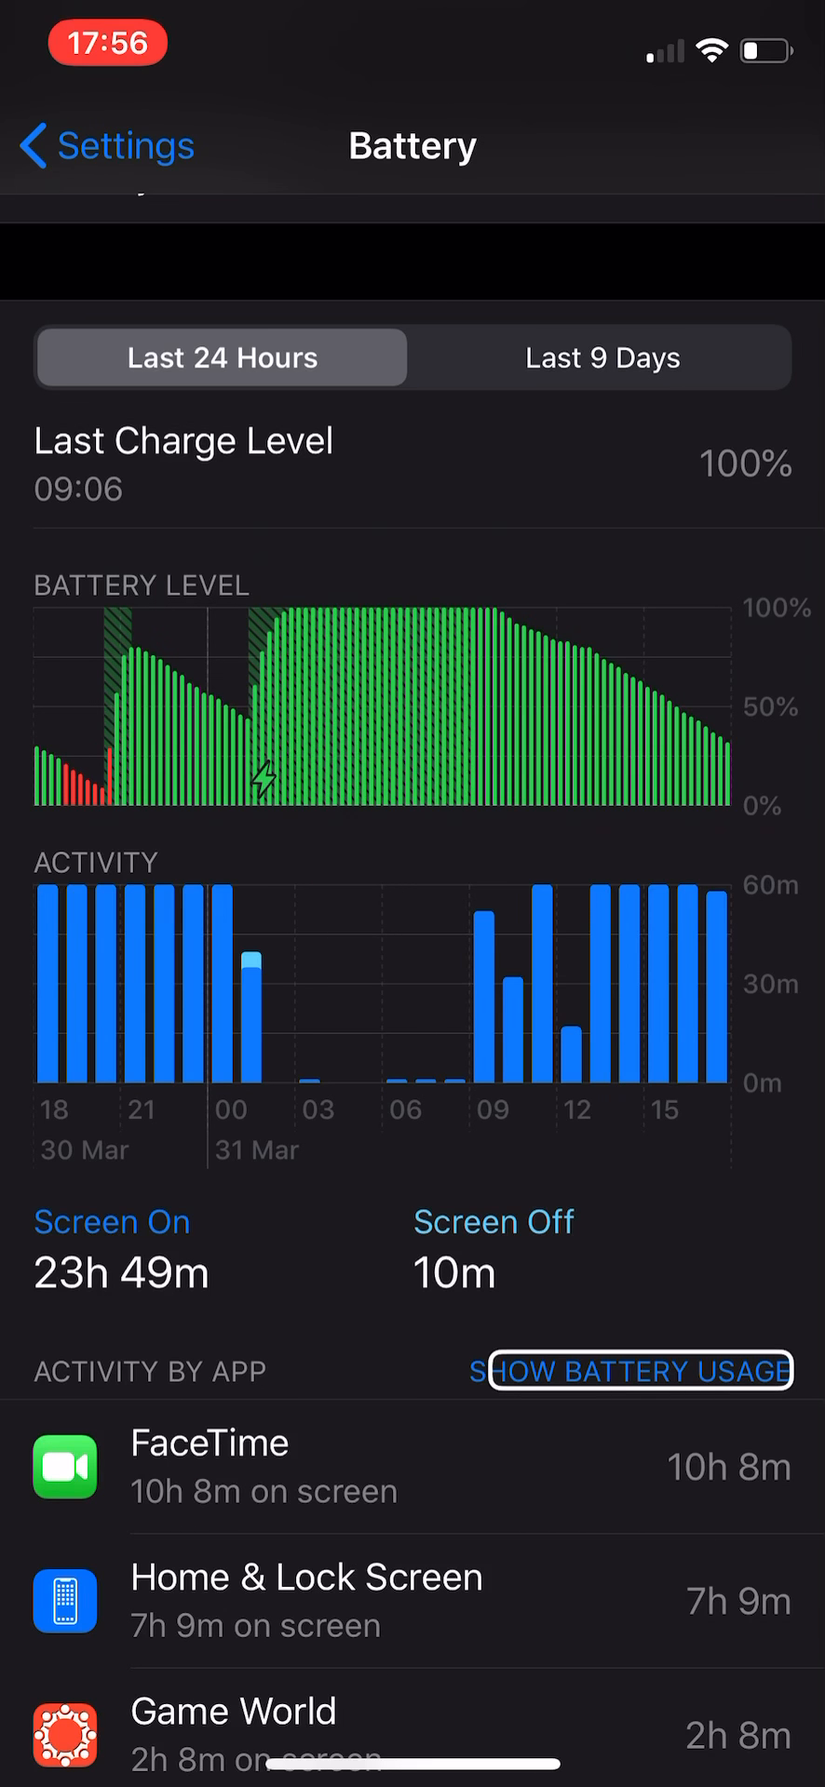
pyautogui.click(413, 1464)
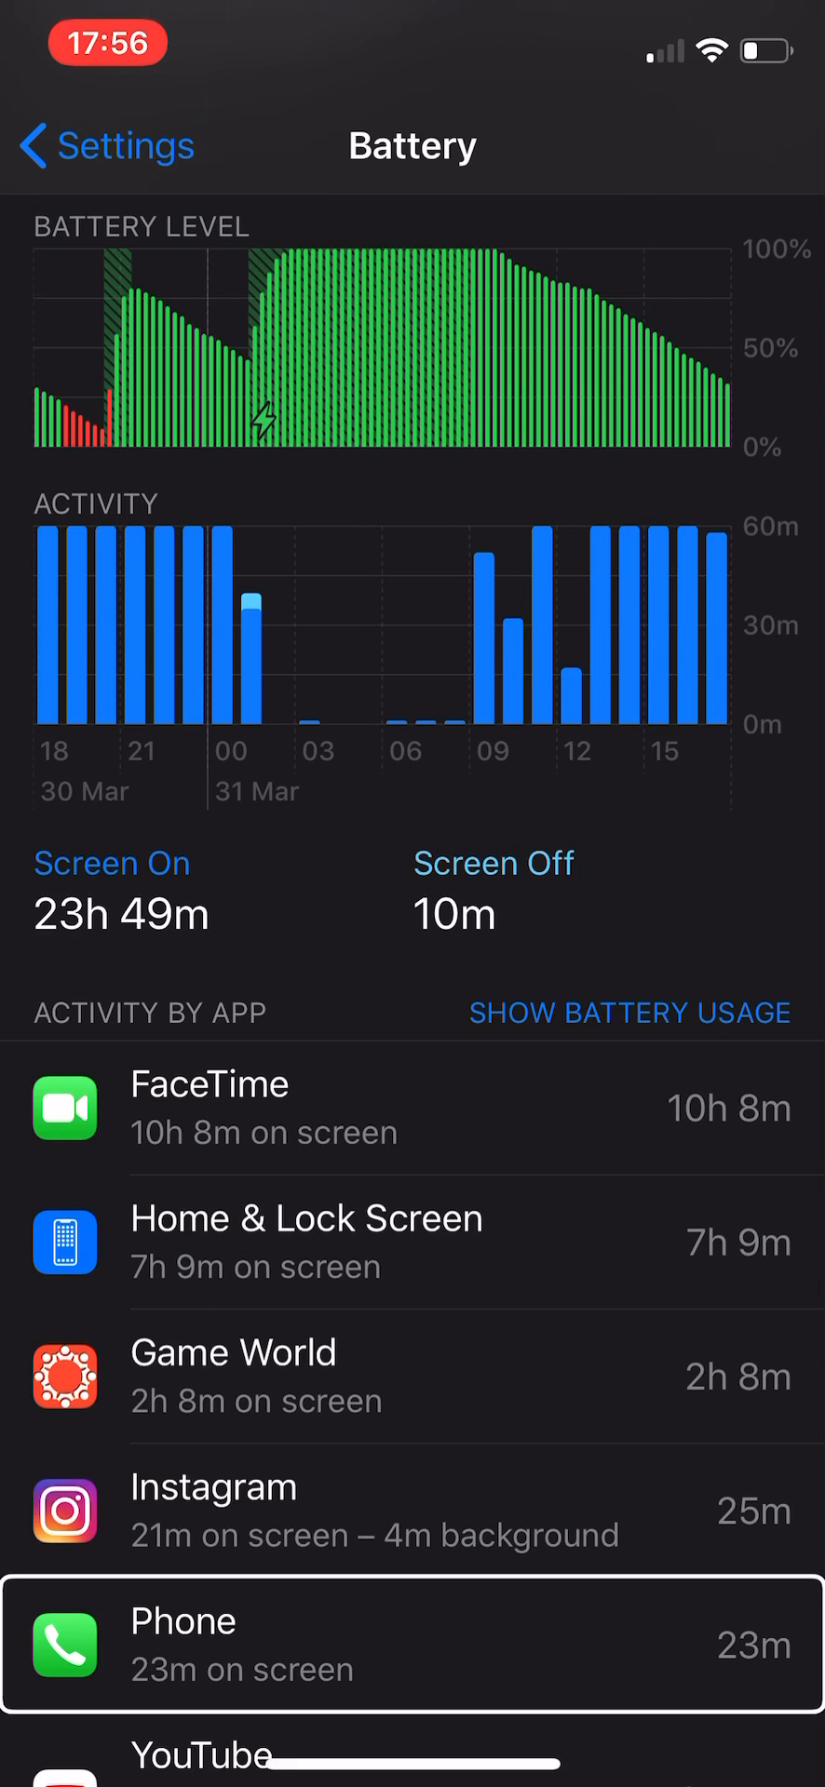
pyautogui.scroll(-3)
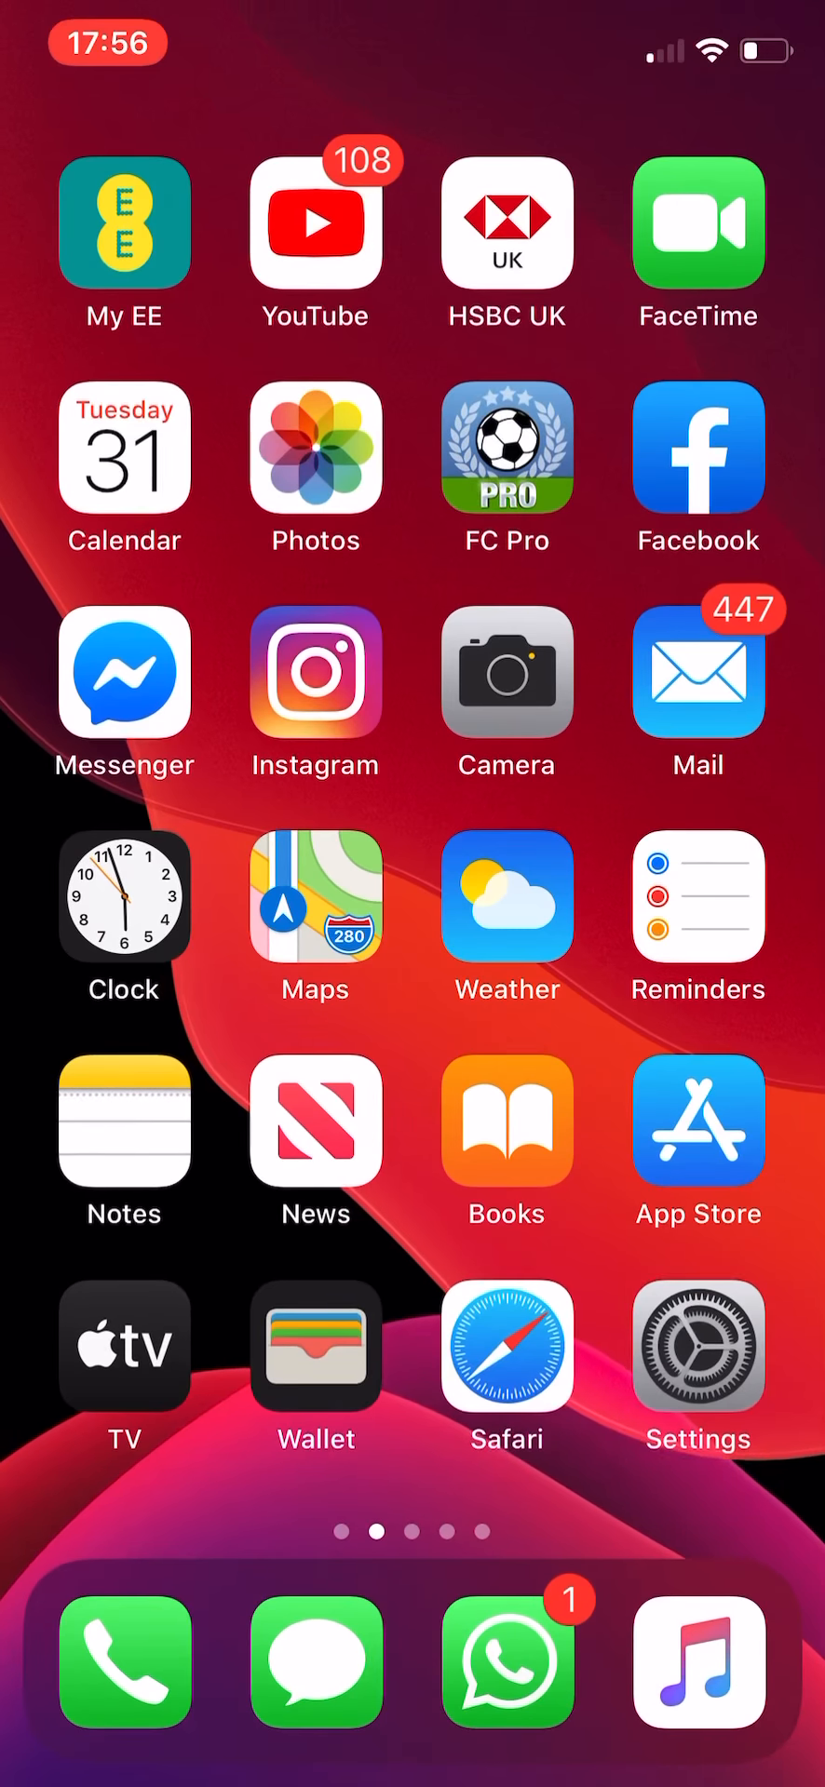
pyautogui.click(698, 1346)
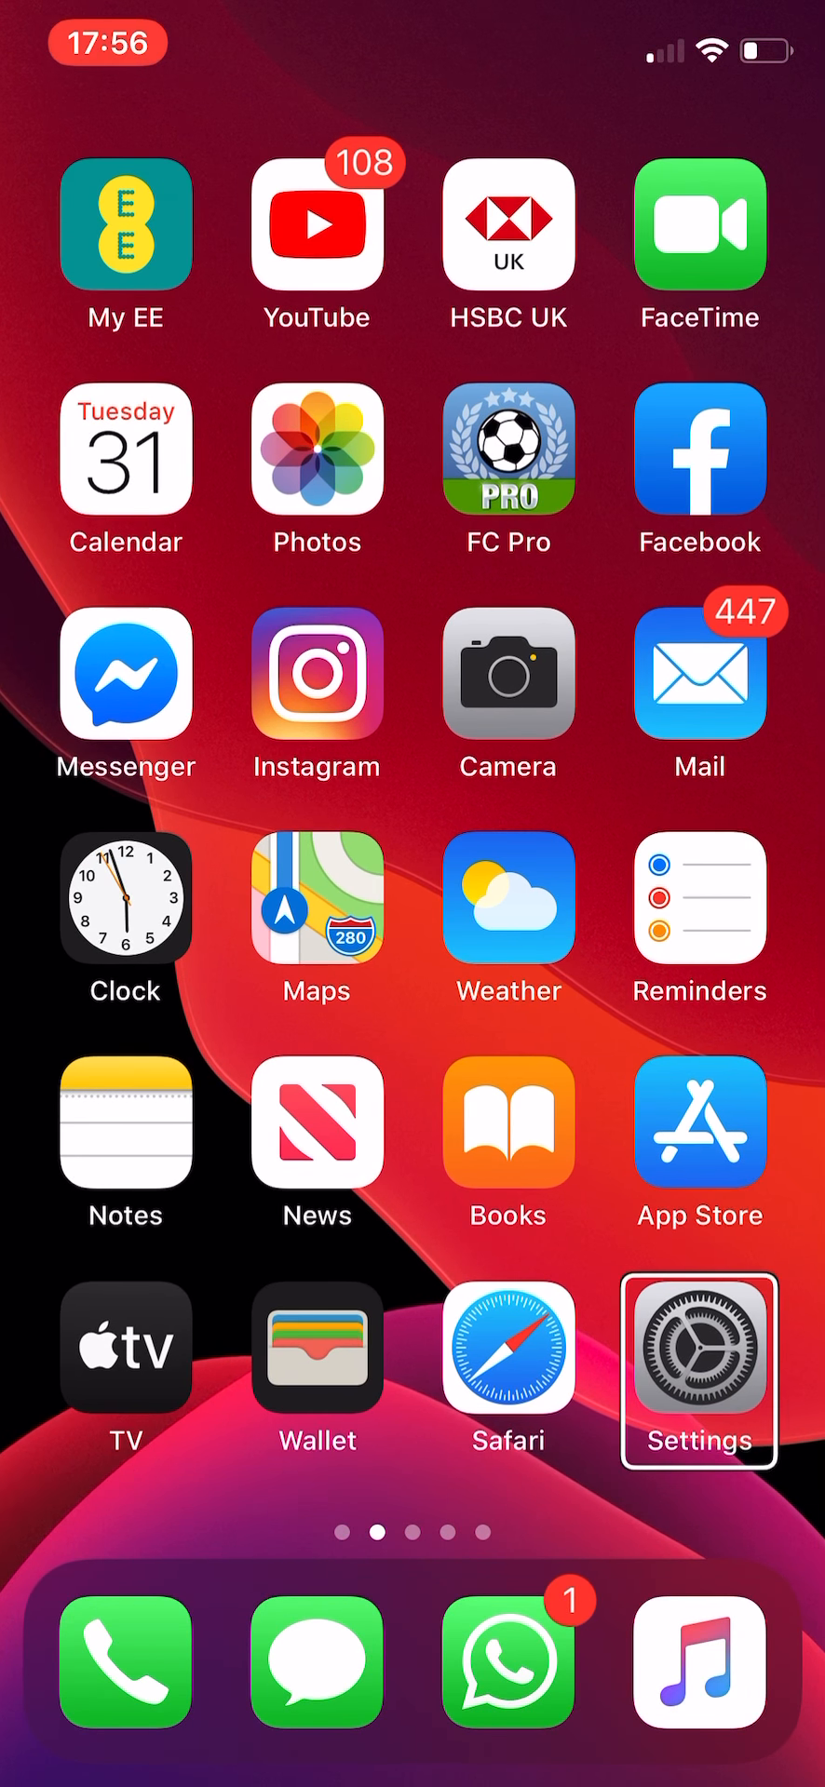
pyautogui.click(698, 1369)
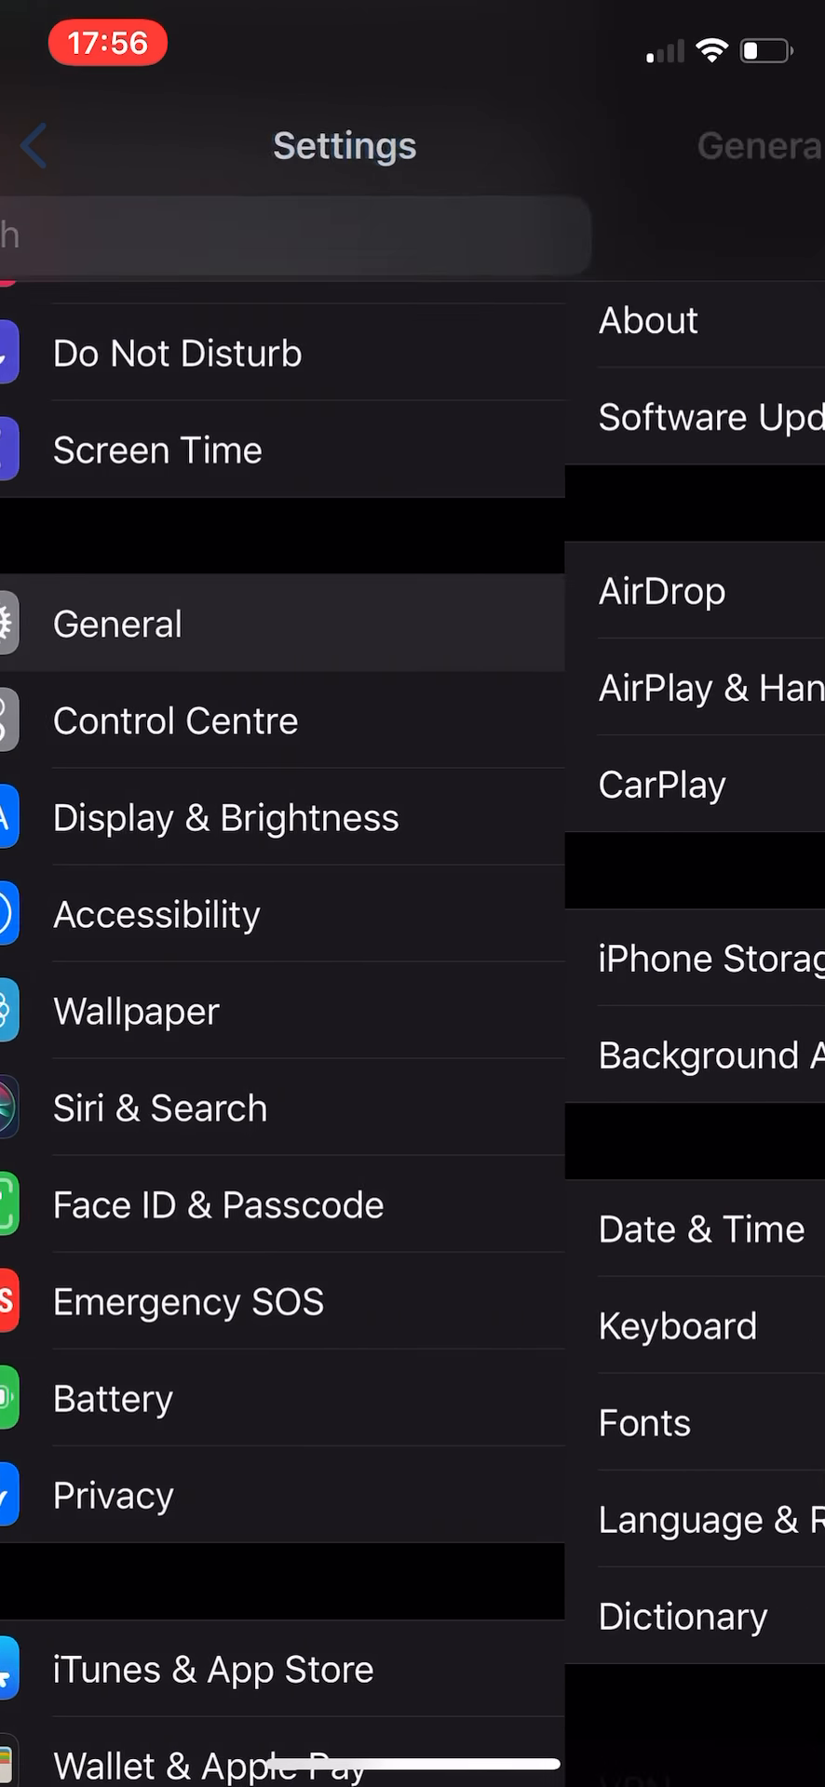
pyautogui.click(117, 624)
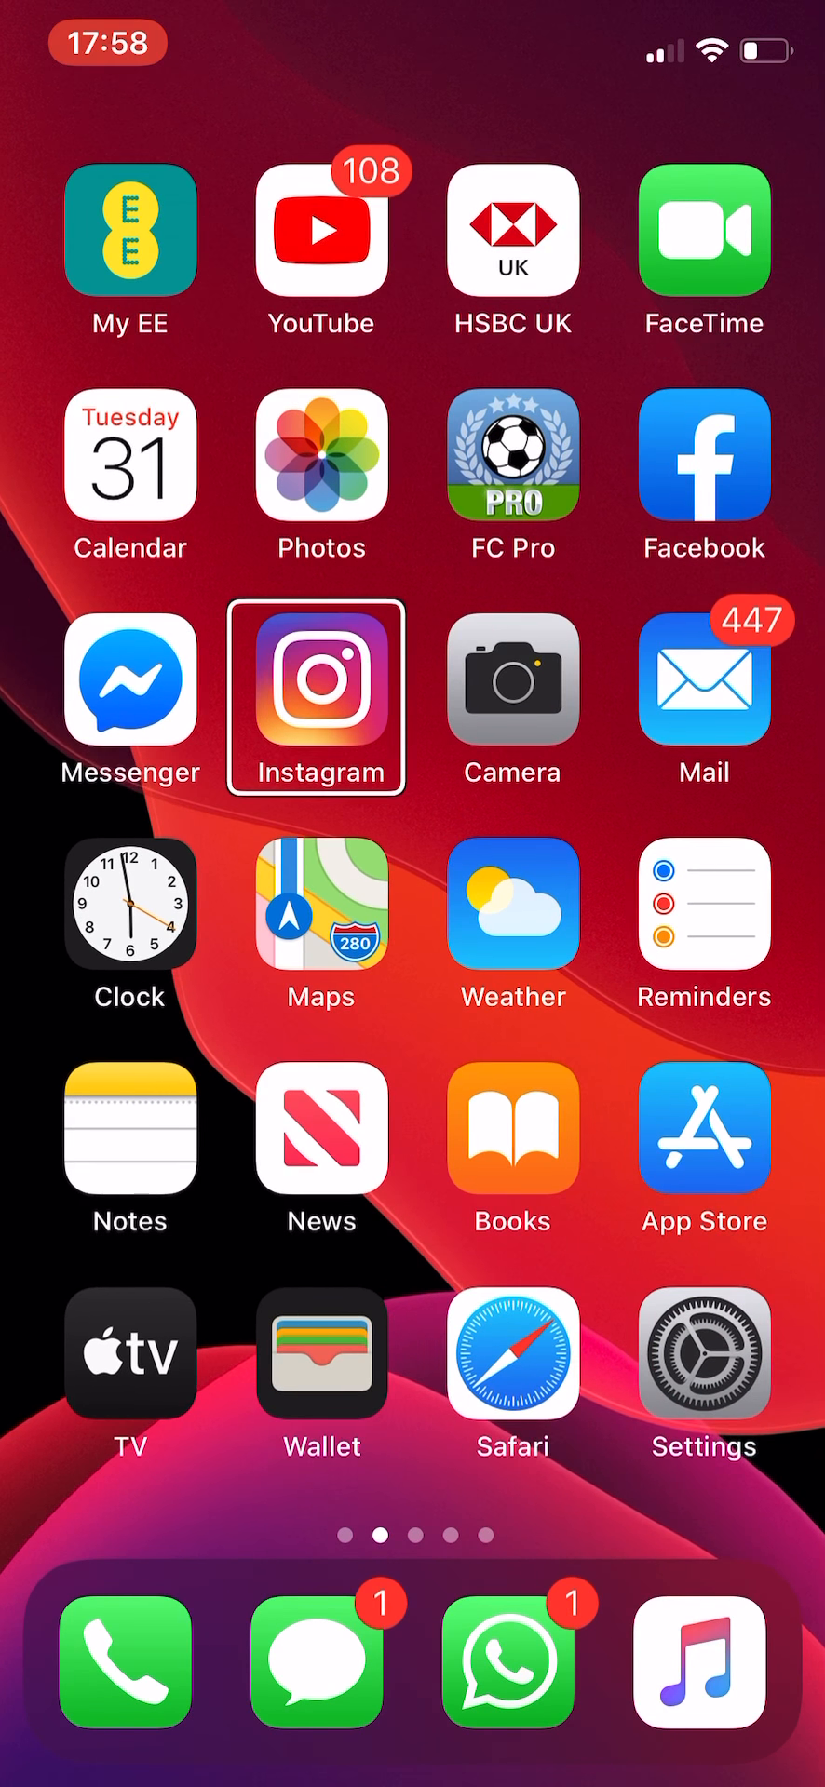
pyautogui.hscroll(-3)
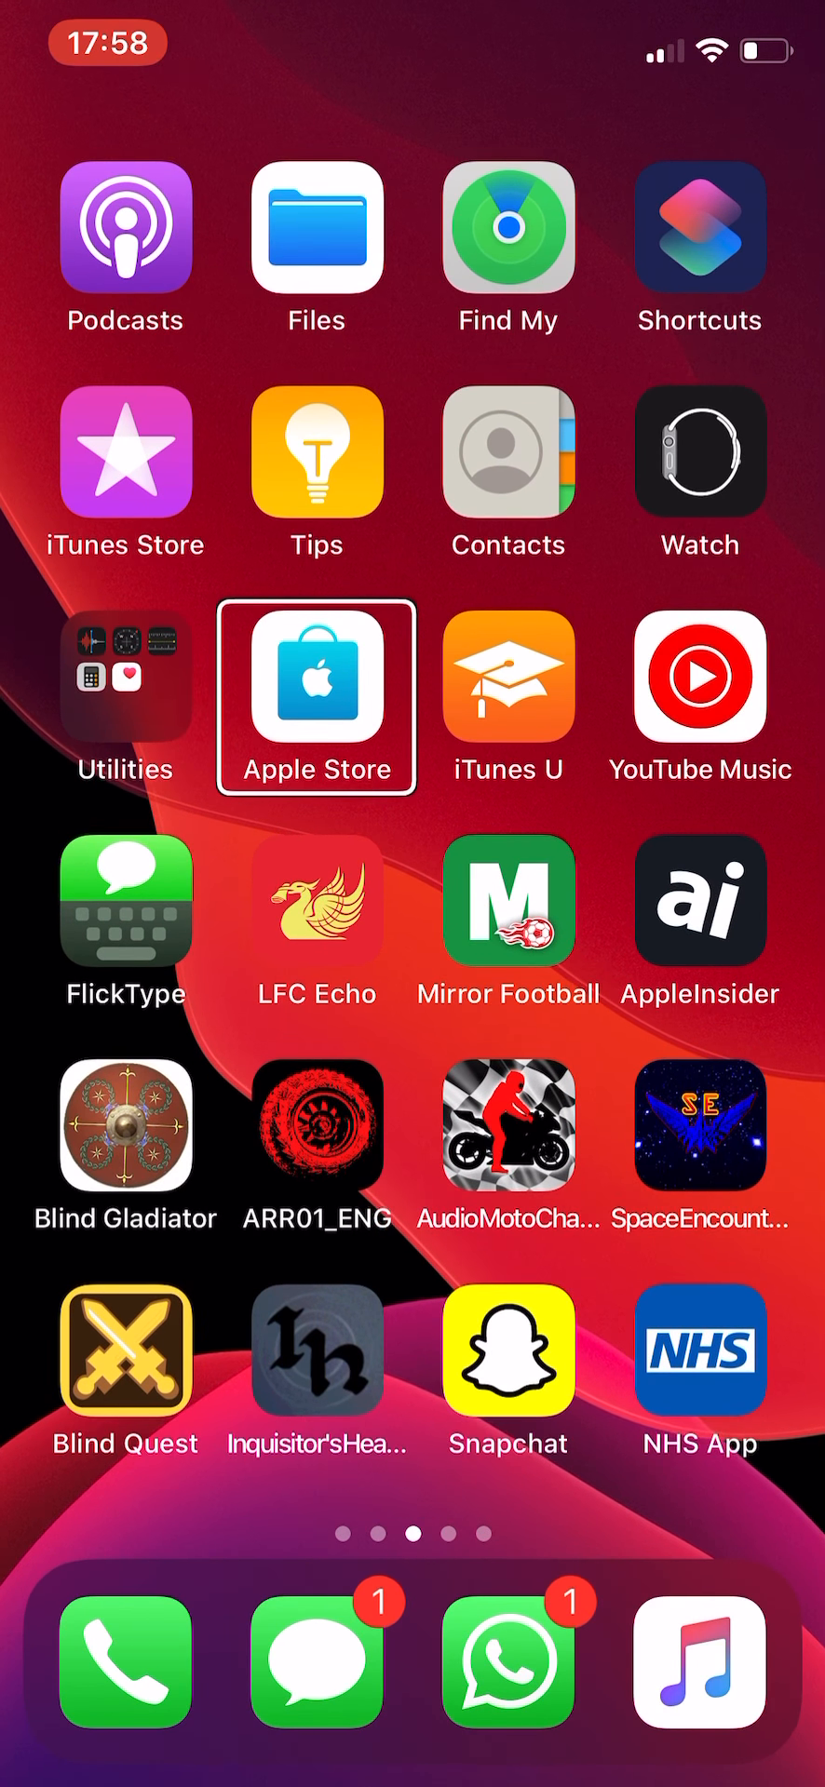
pyautogui.hscroll(-3)
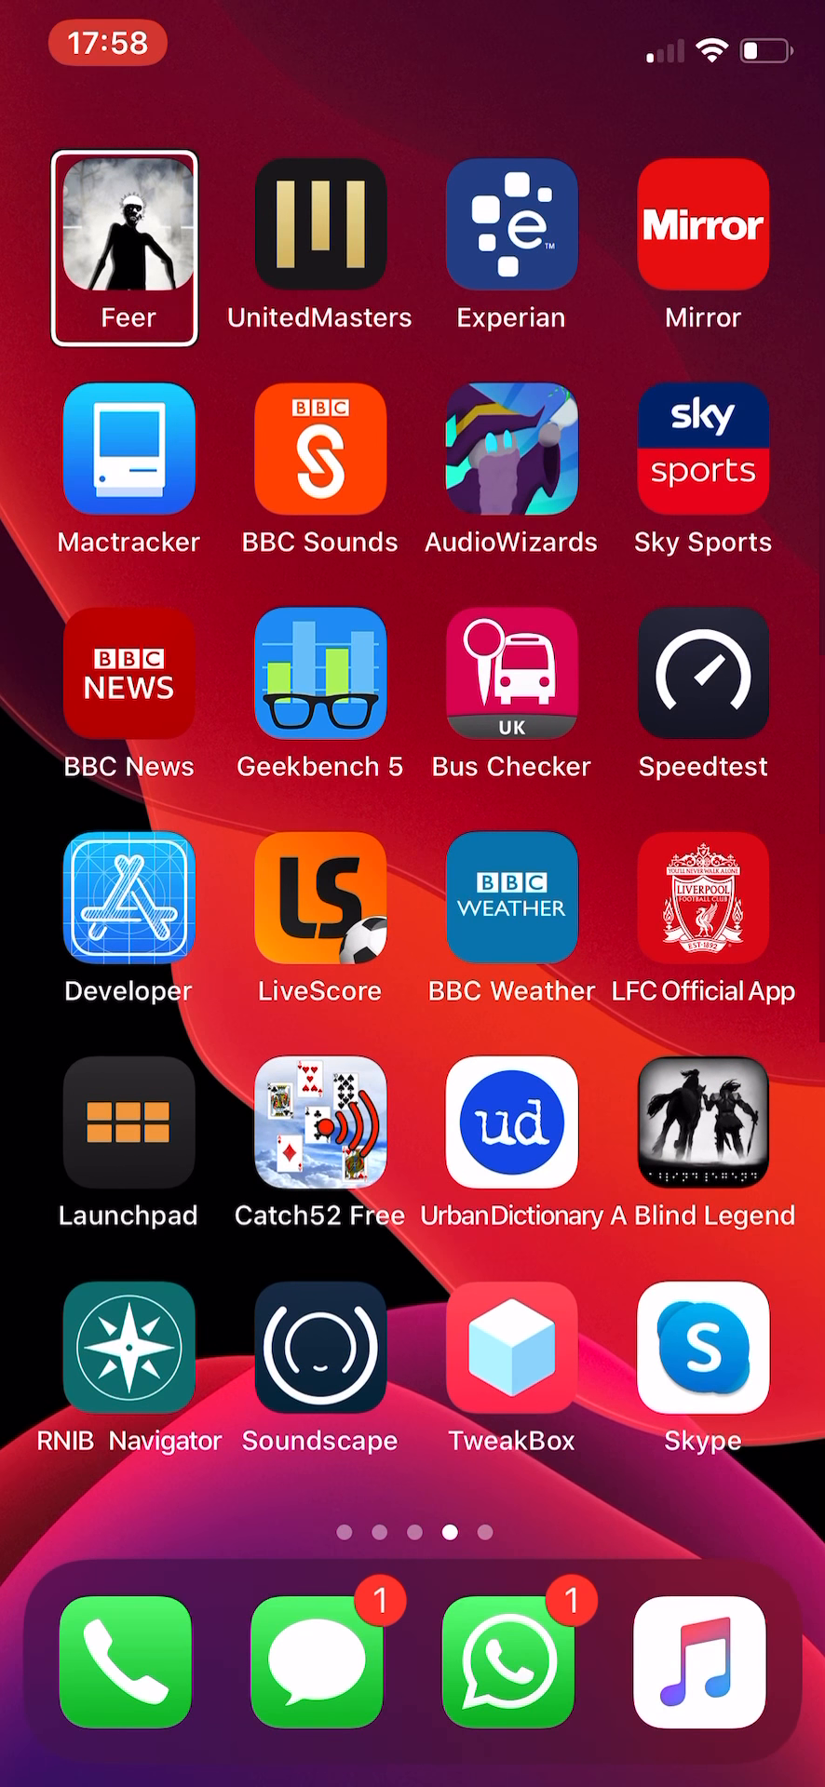
pyautogui.hscroll(-3)
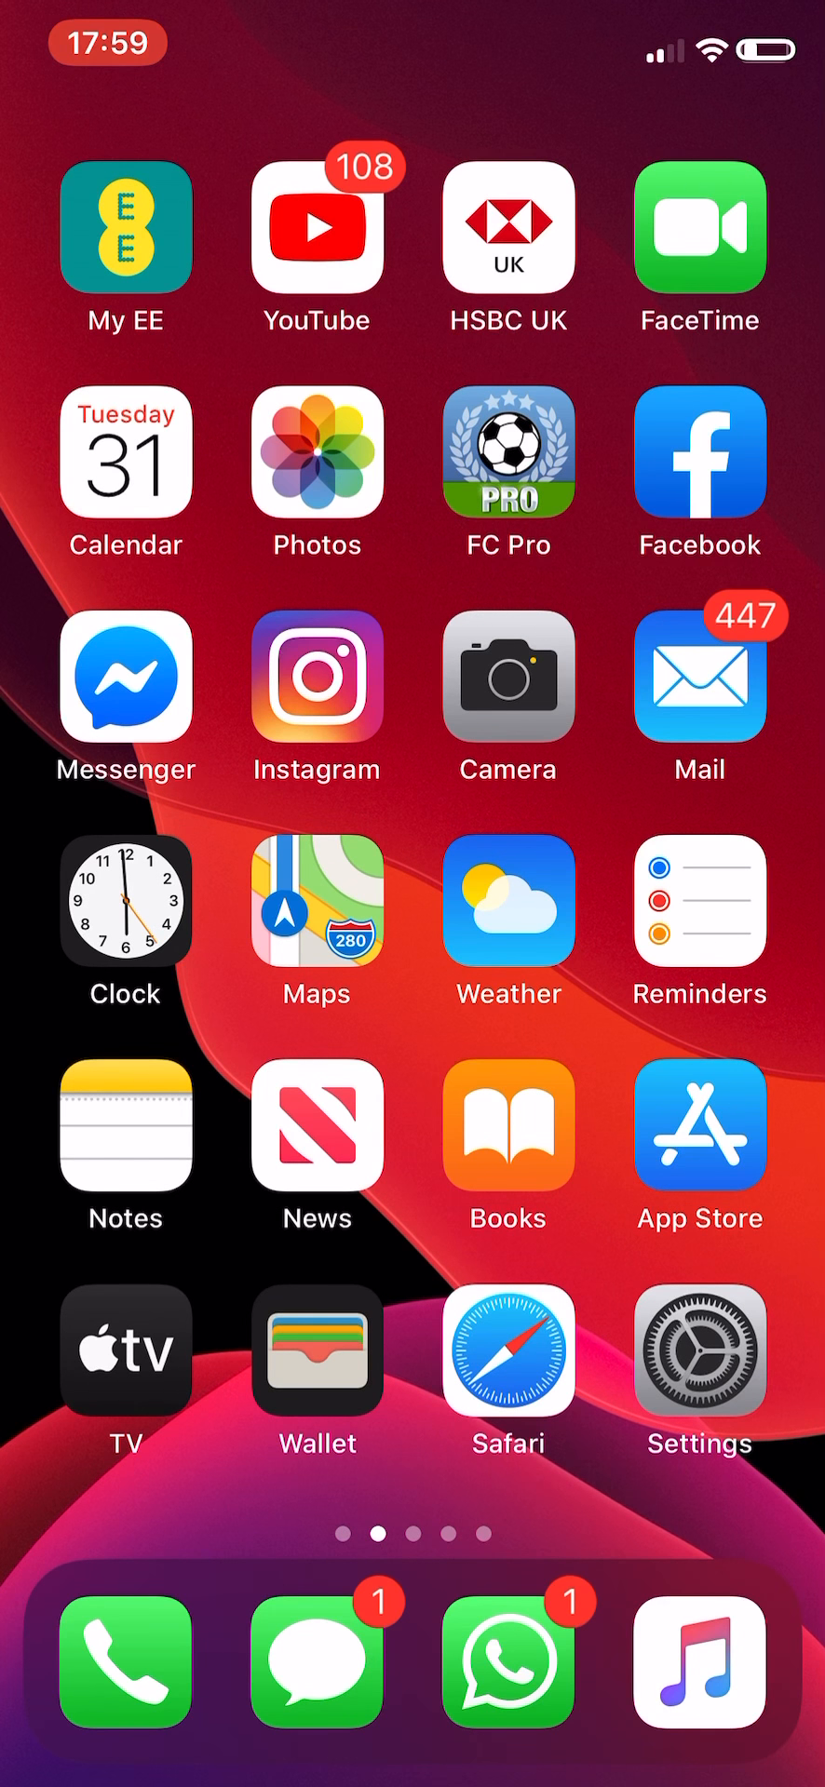
pyautogui.click(507, 900)
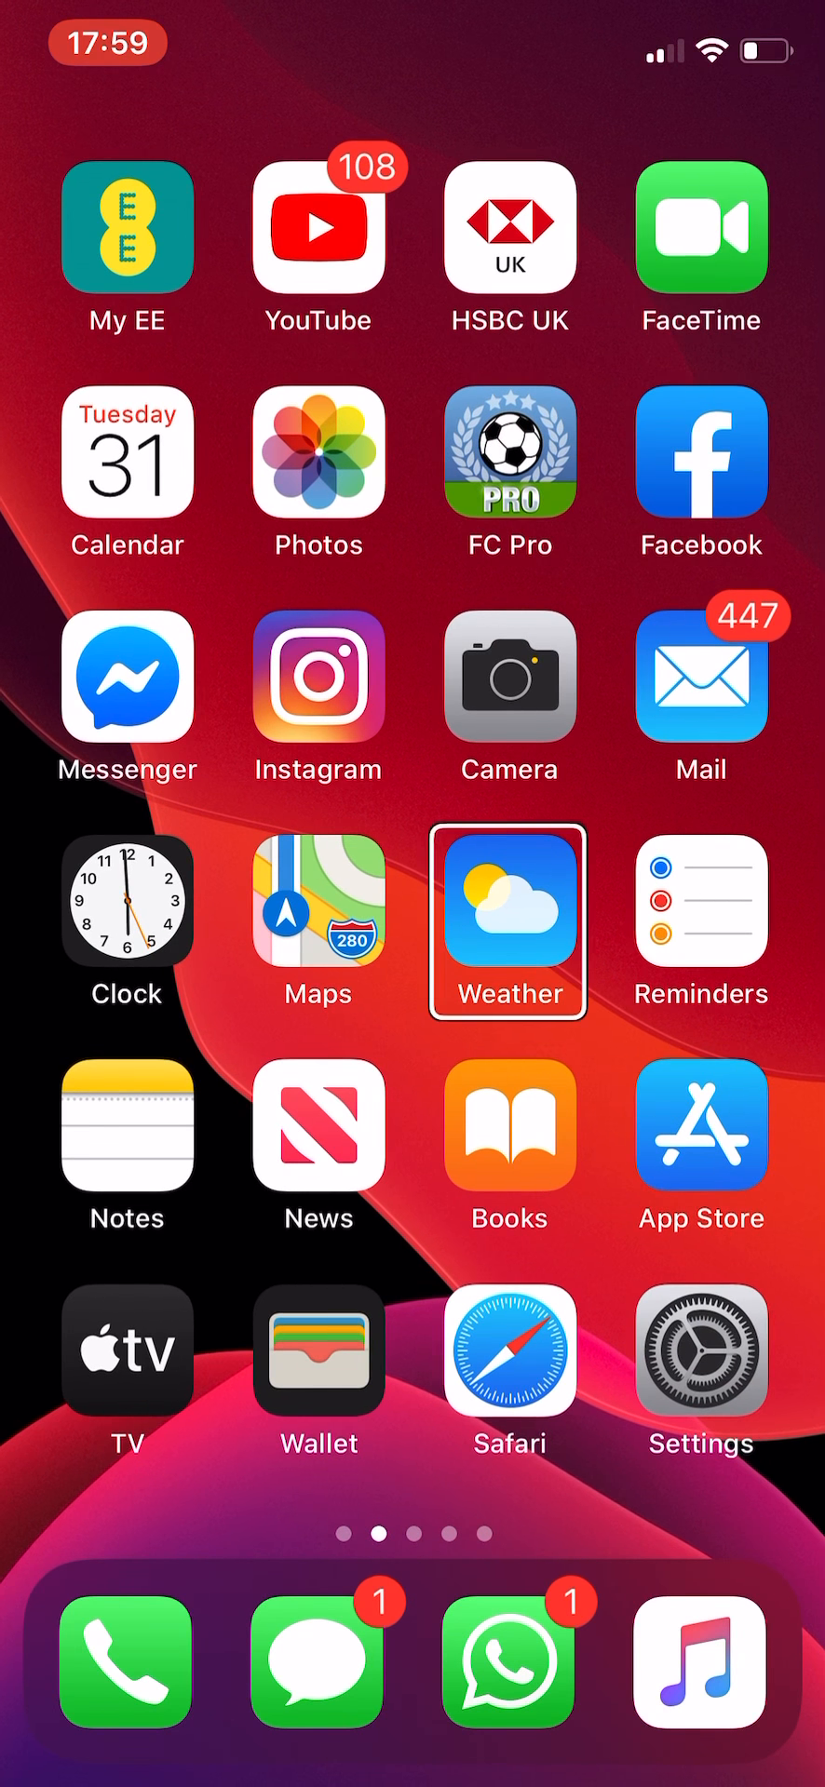